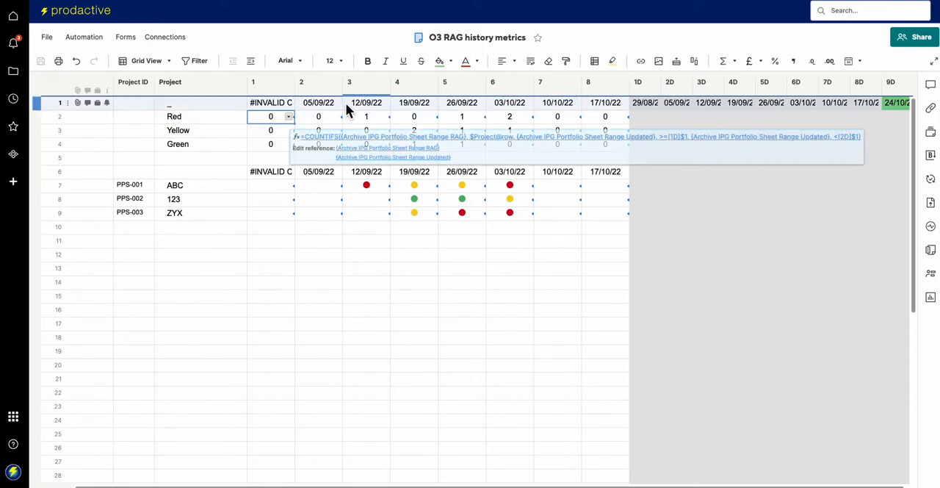
{"action": "mouse_move", "coordinate": [675, 110]}
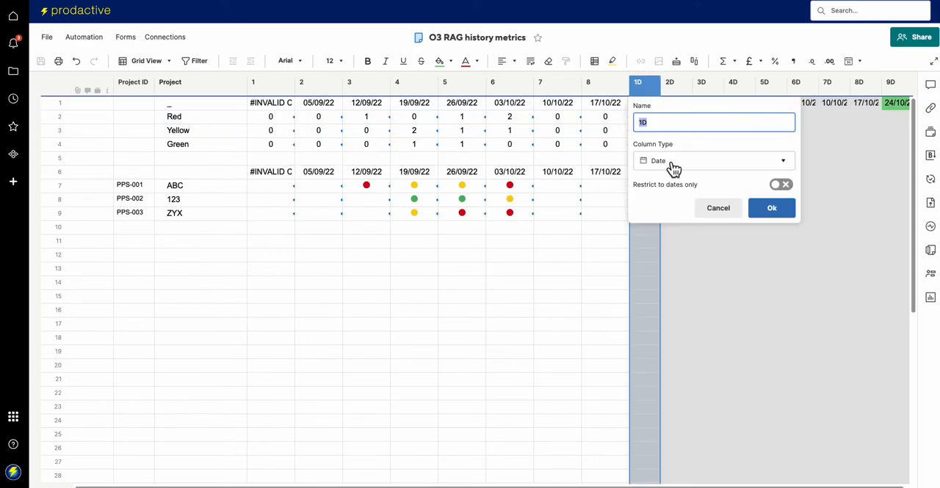
Open column 1D's properties to confirm its Column Type is Date.
{"action": "left_click", "coordinate": [265, 81]}
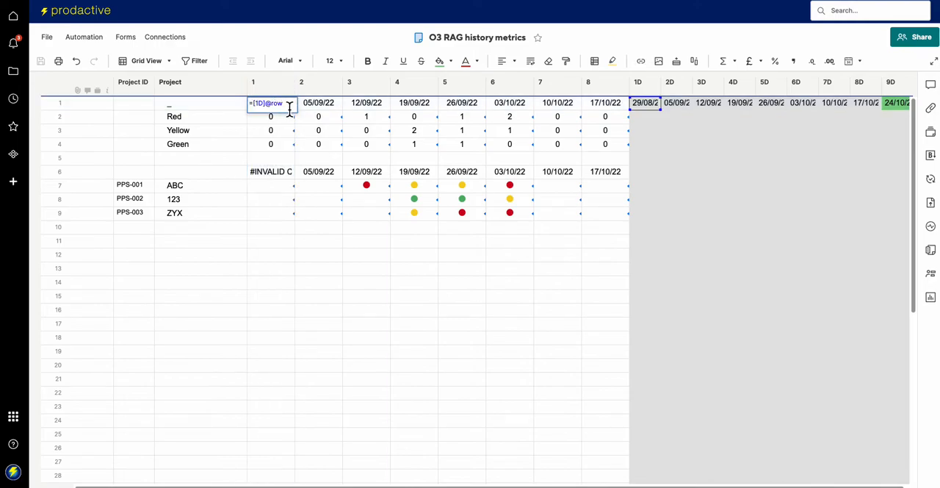
{"action": "type", "text": "+ \""}
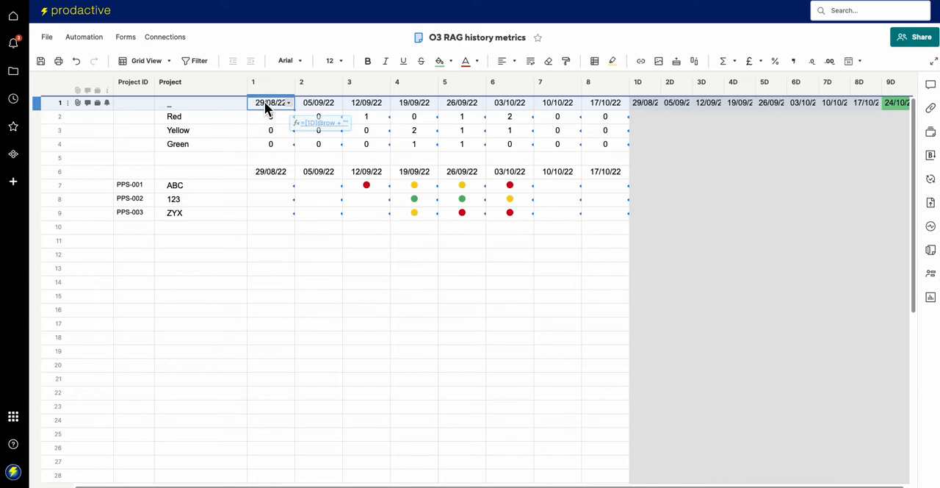
Open column 1's properties to review its red, yellow, green and blue Symbols options.
{"action": "left_click", "coordinate": [253, 82]}
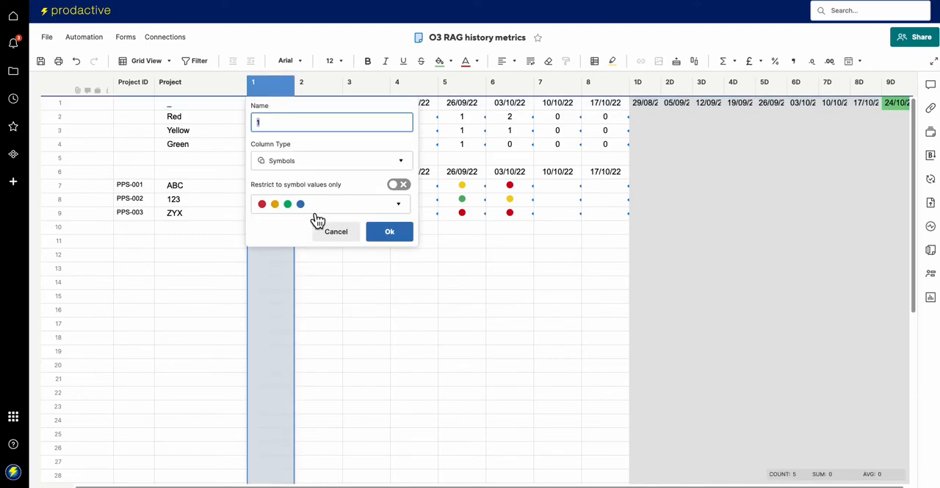
{"action": "mouse_move", "coordinate": [315, 218]}
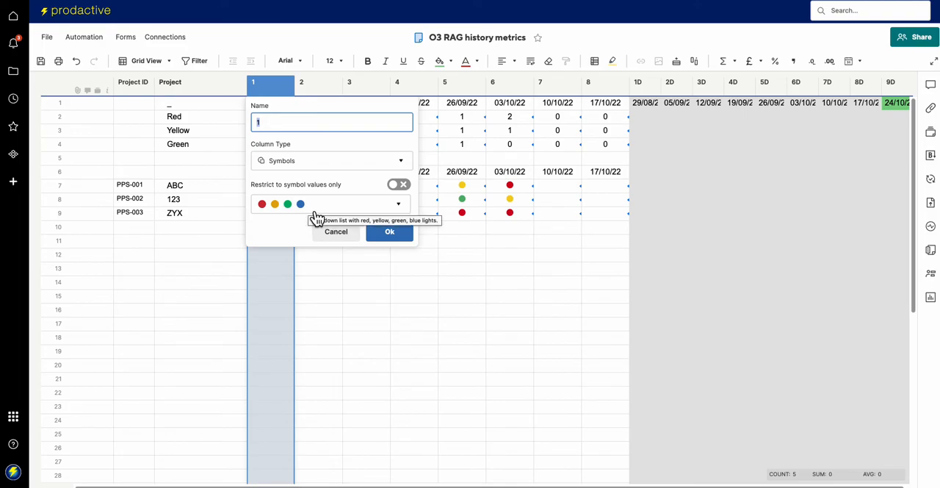
{"action": "mouse_move", "coordinate": [366, 242]}
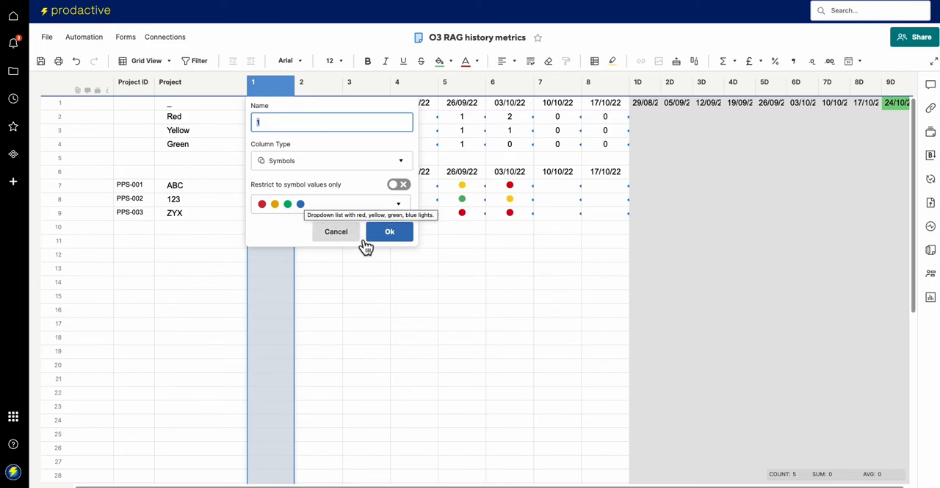